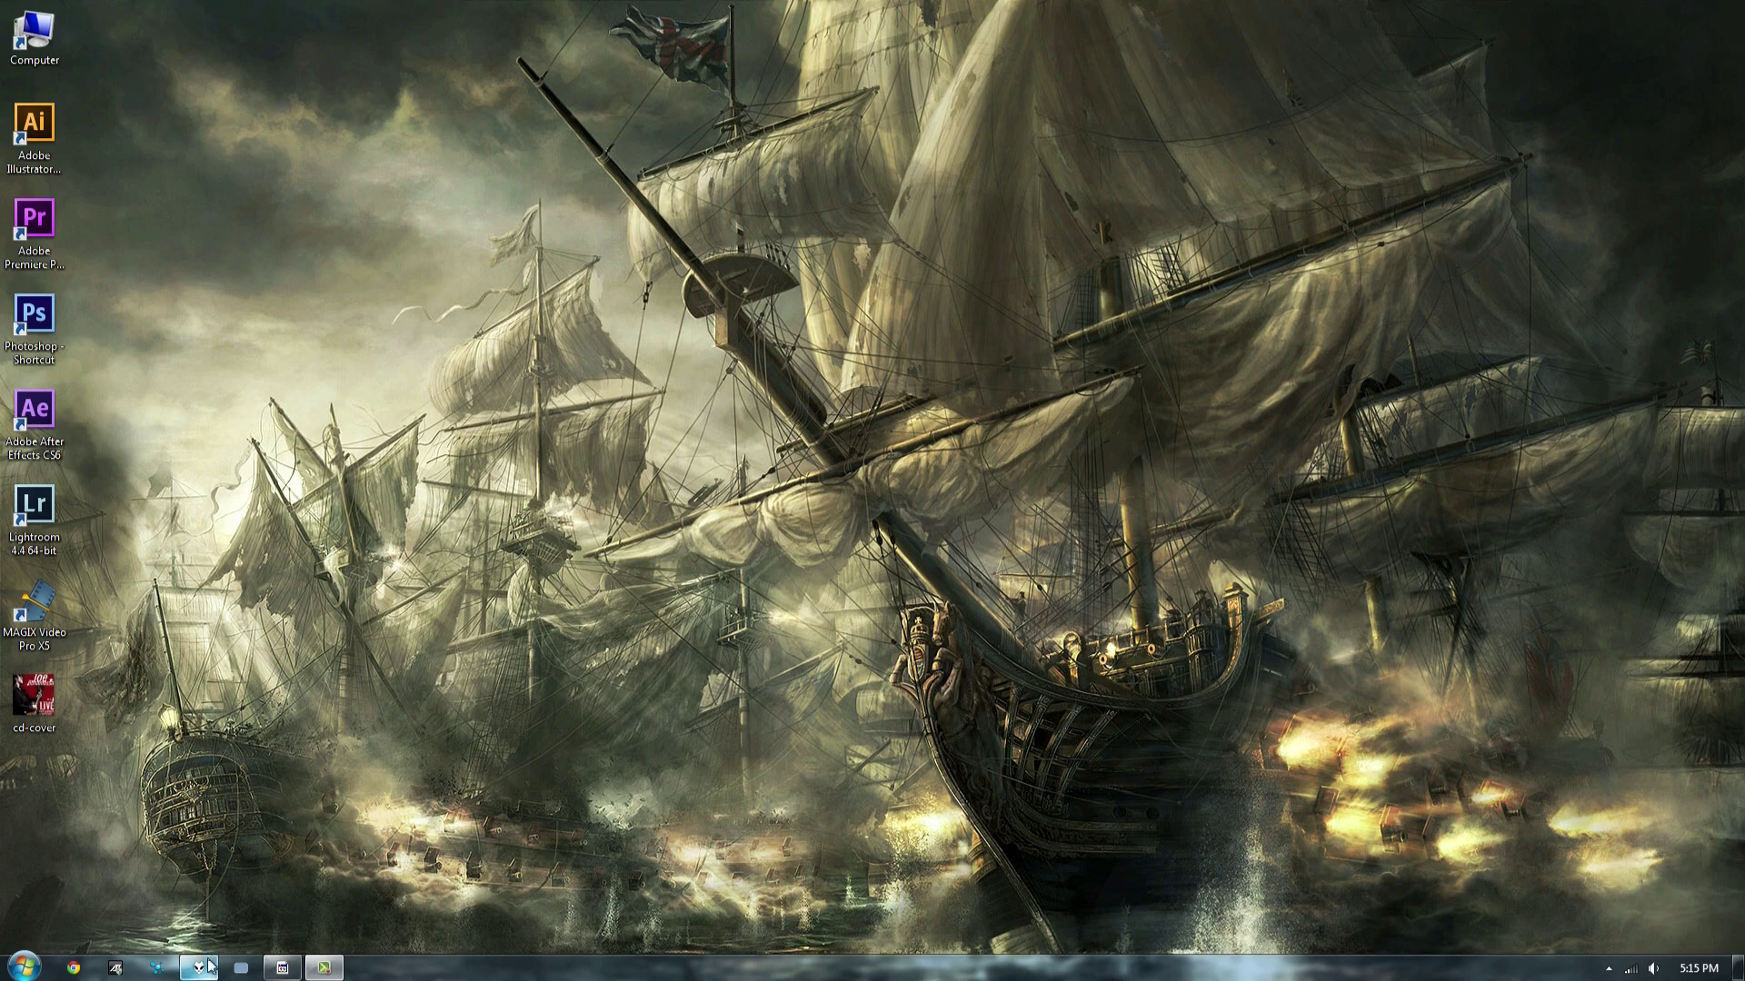
# - Restore the foobar2000 window from the taskbar
pyautogui.click(198, 967)
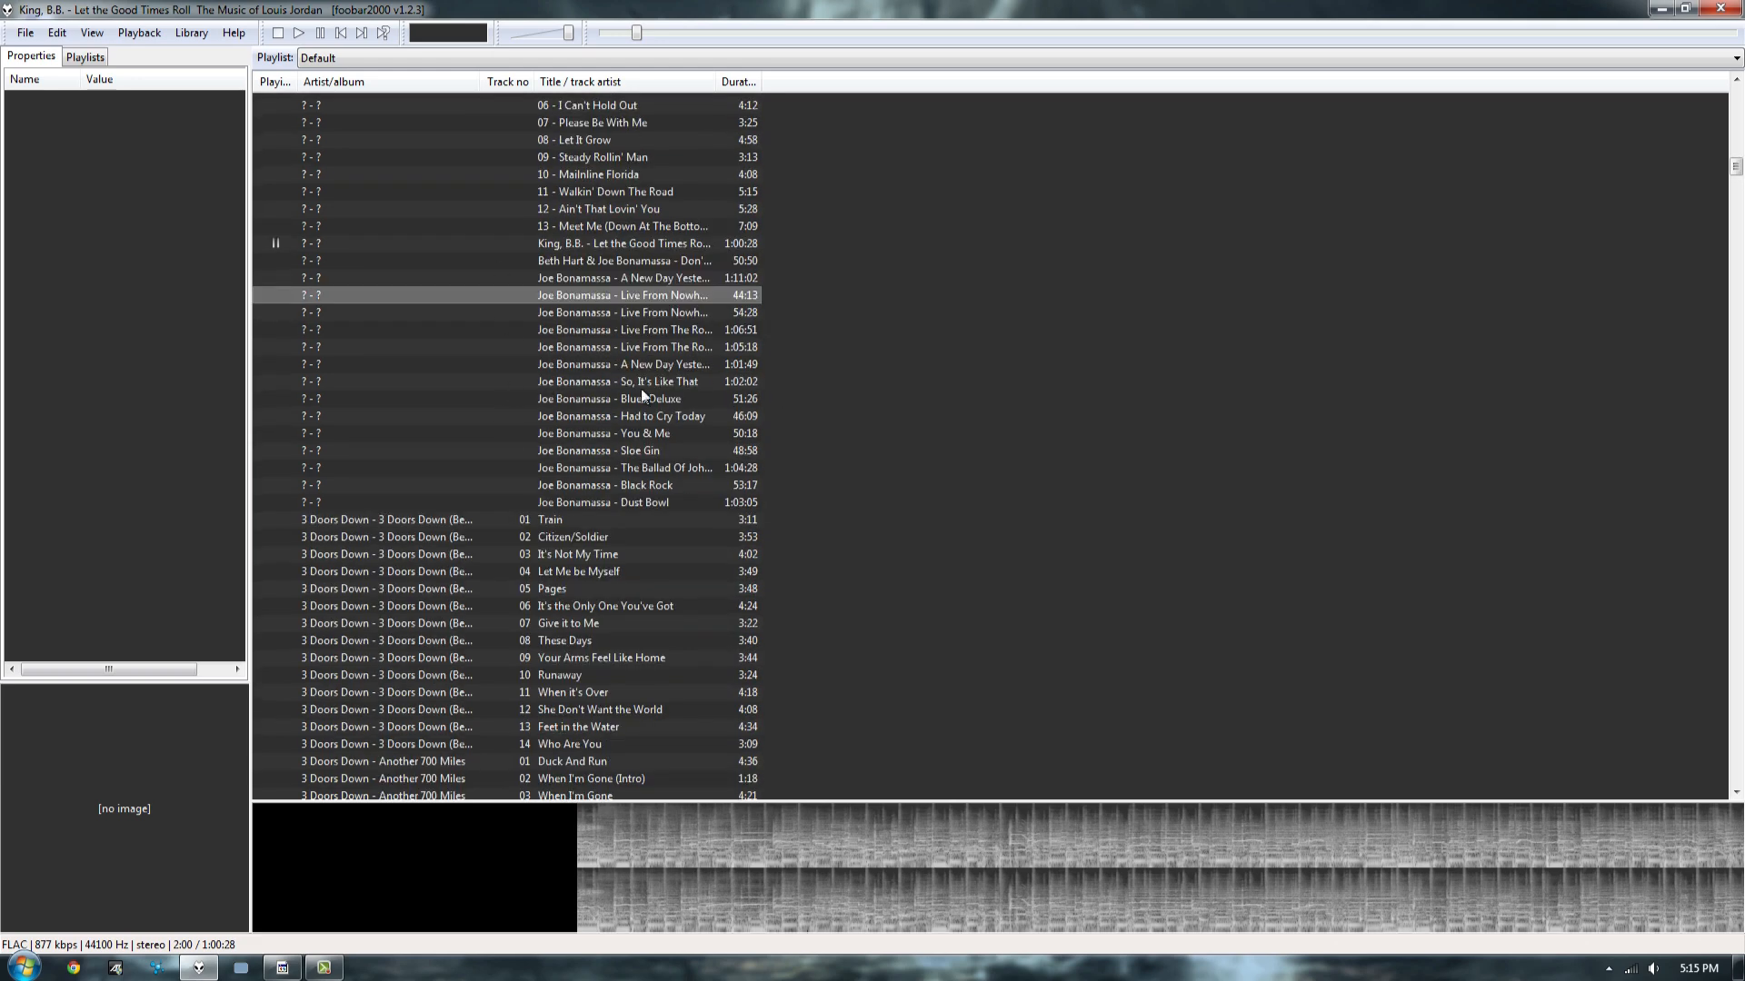
pyautogui.moveTo(604, 254)
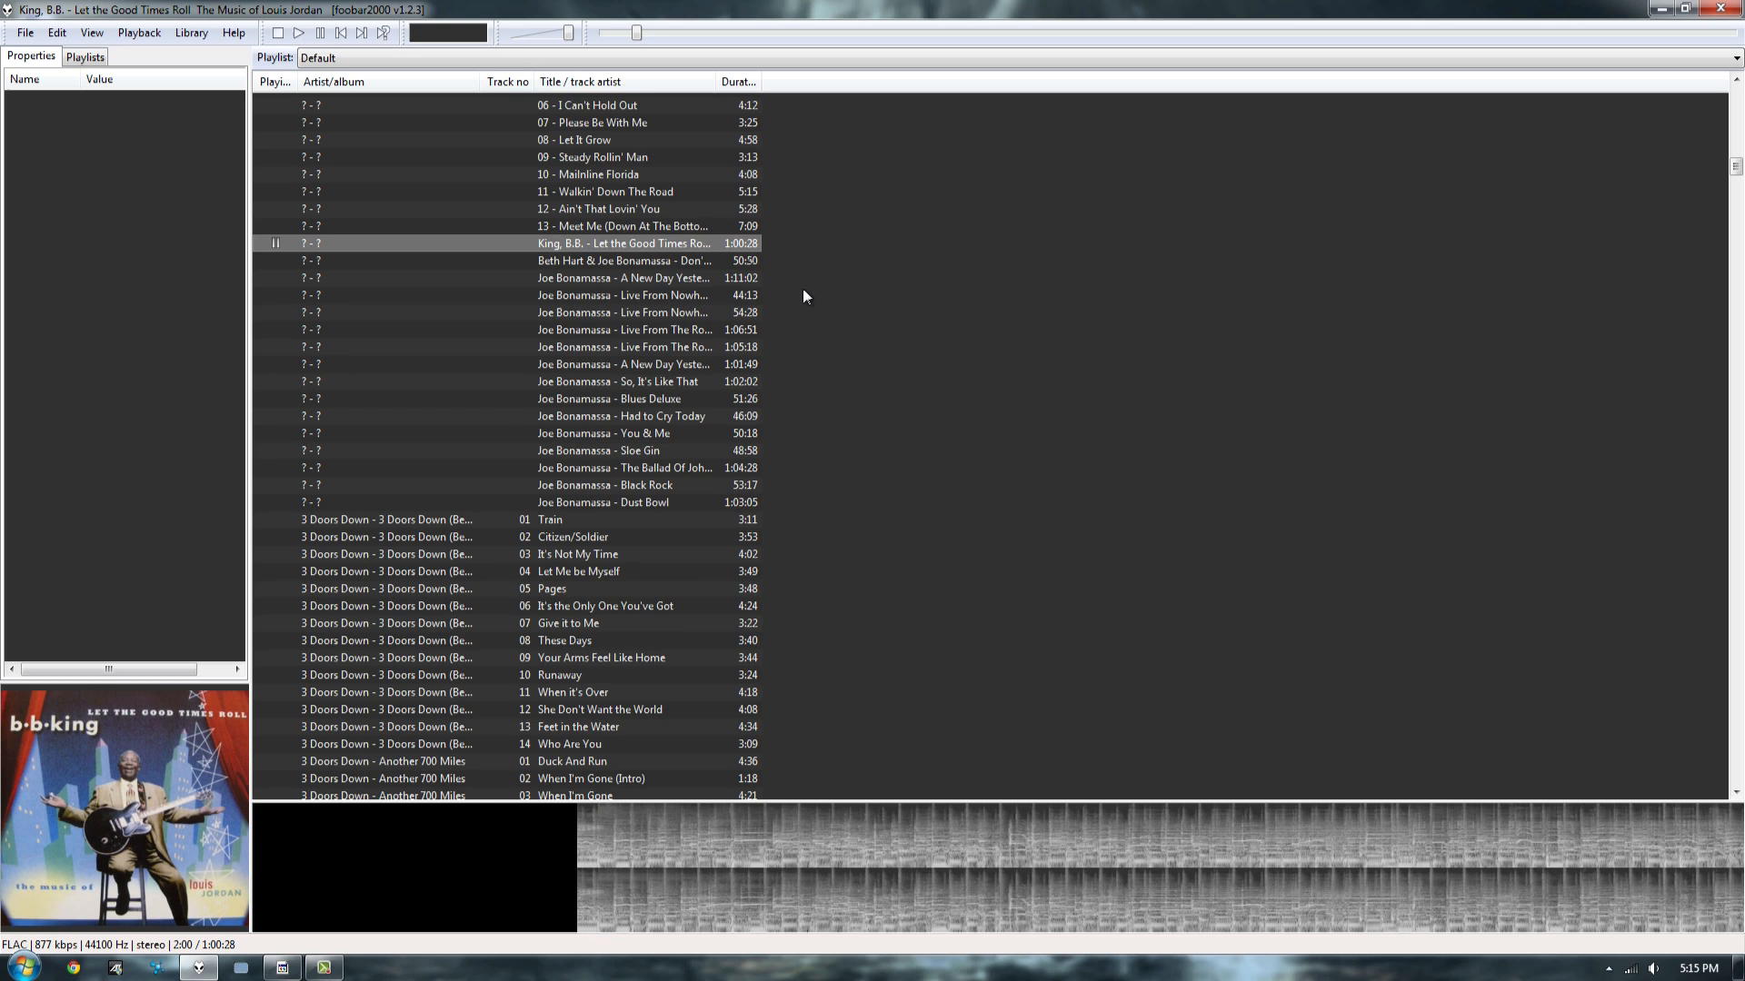
pyautogui.moveTo(838, 494)
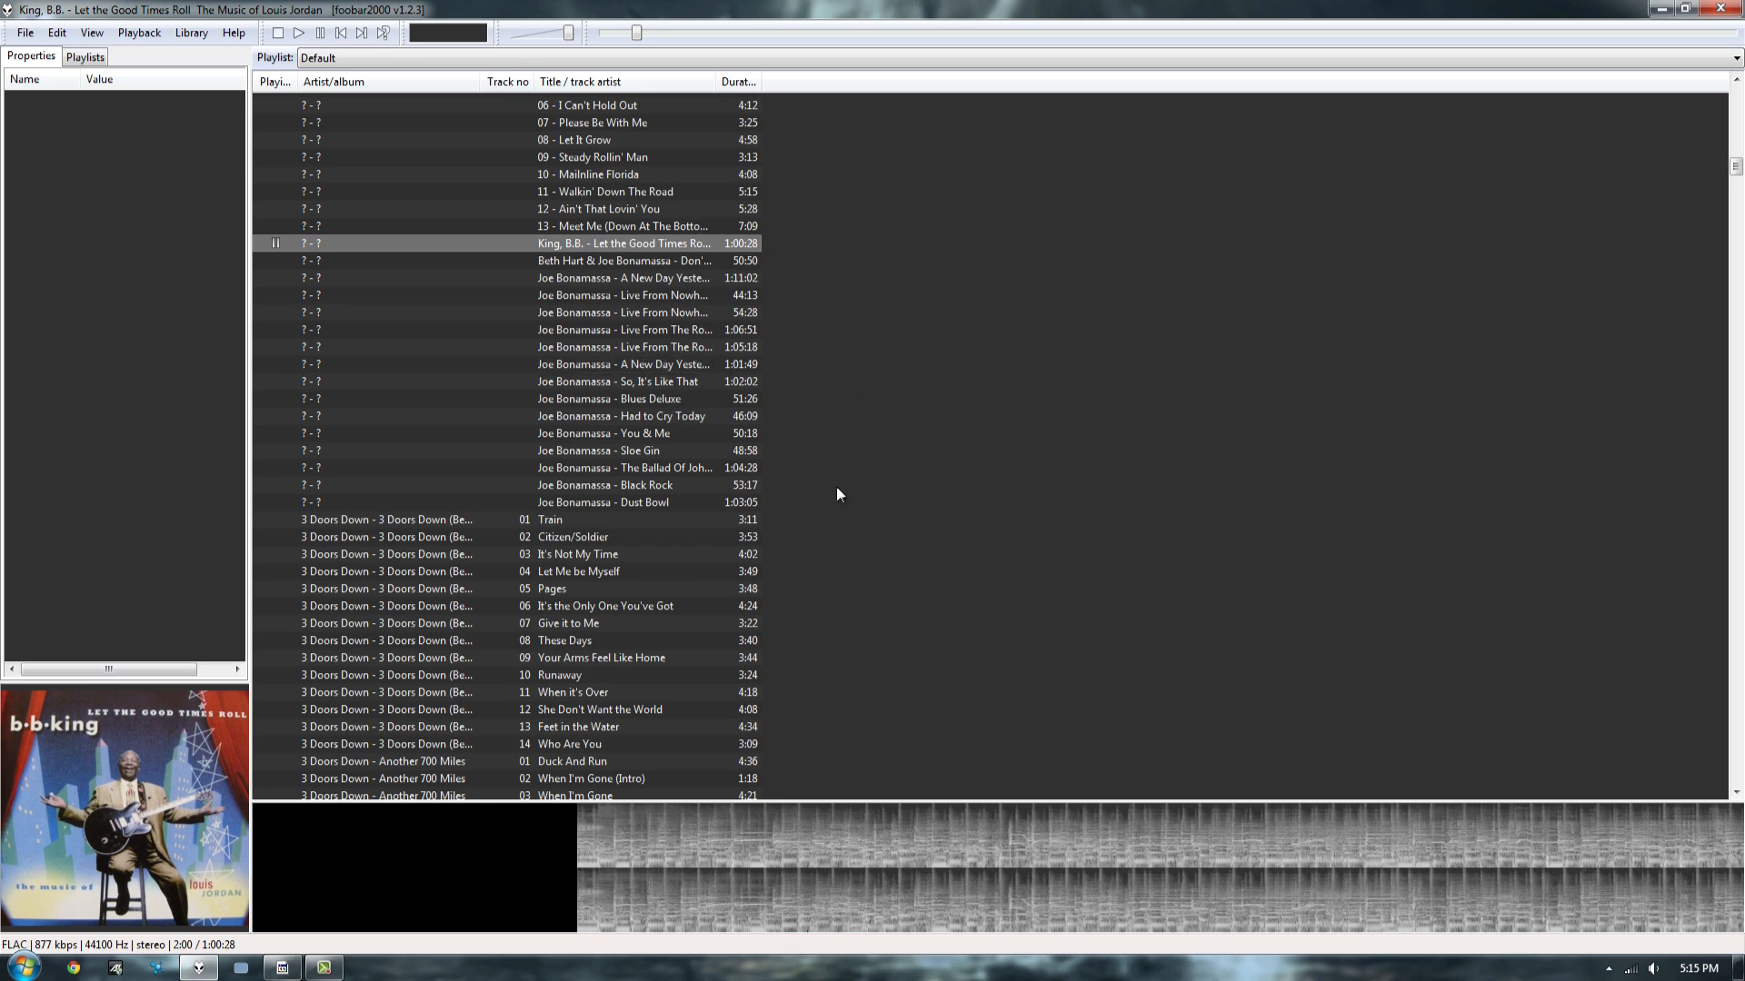
pyautogui.click(623, 328)
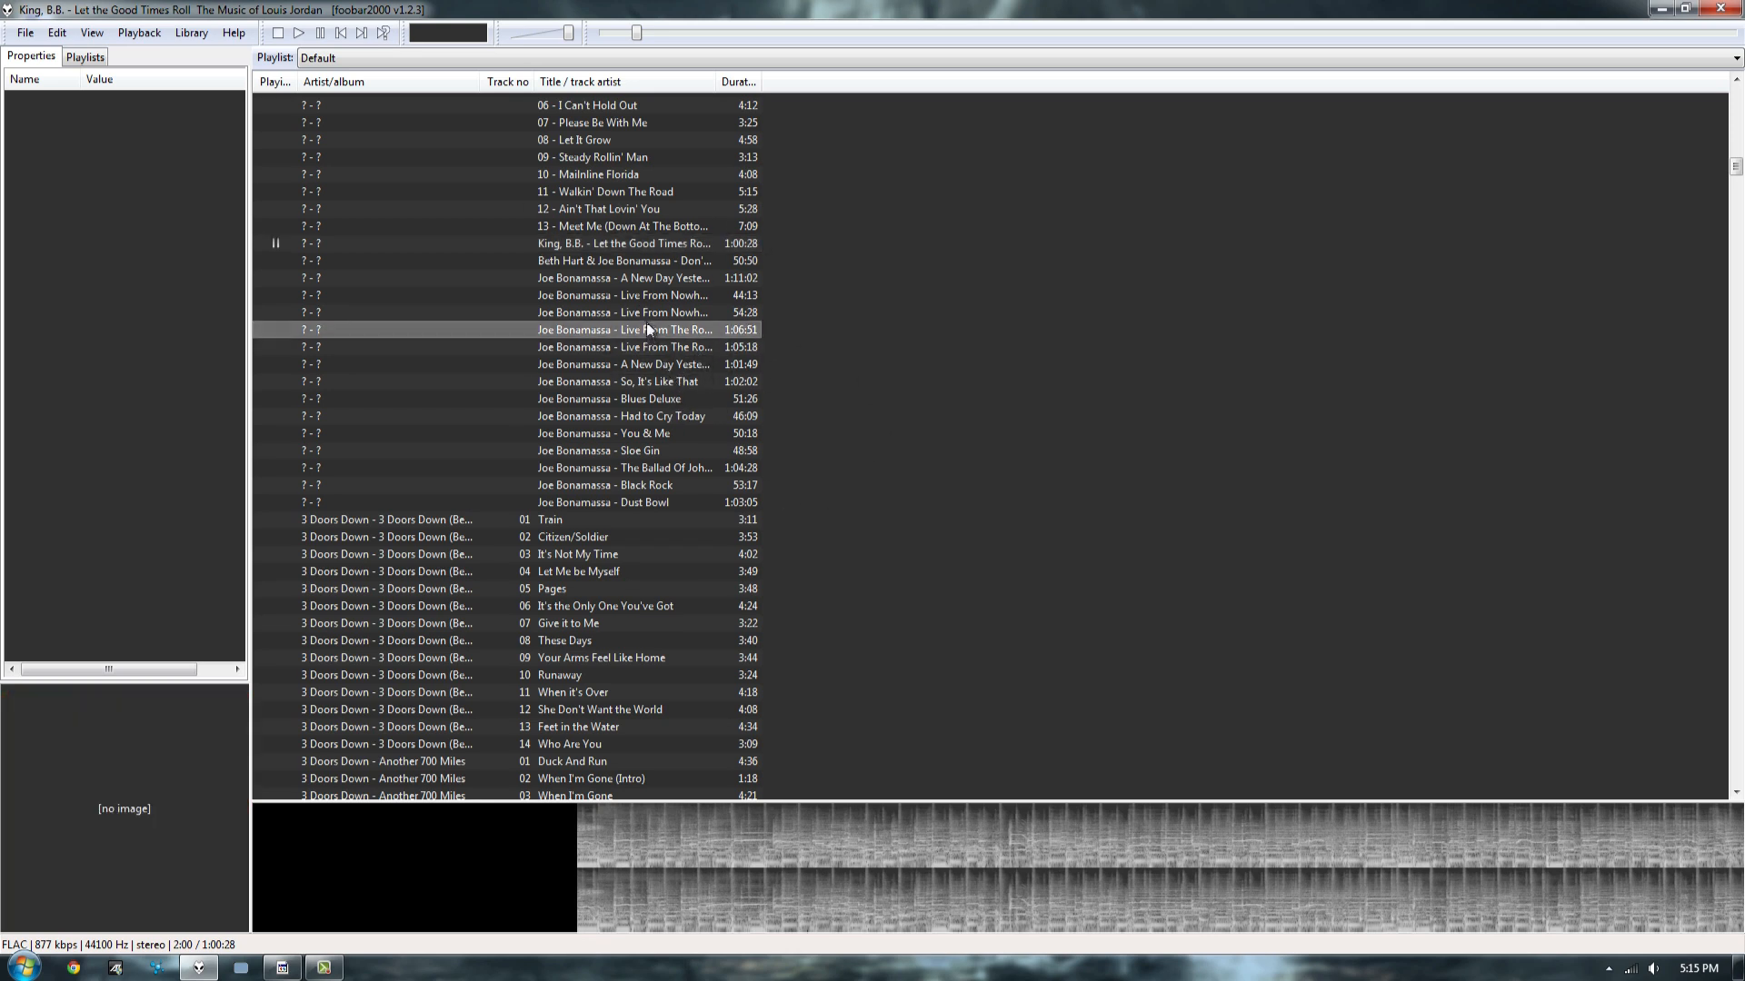
pyautogui.moveTo(623, 294)
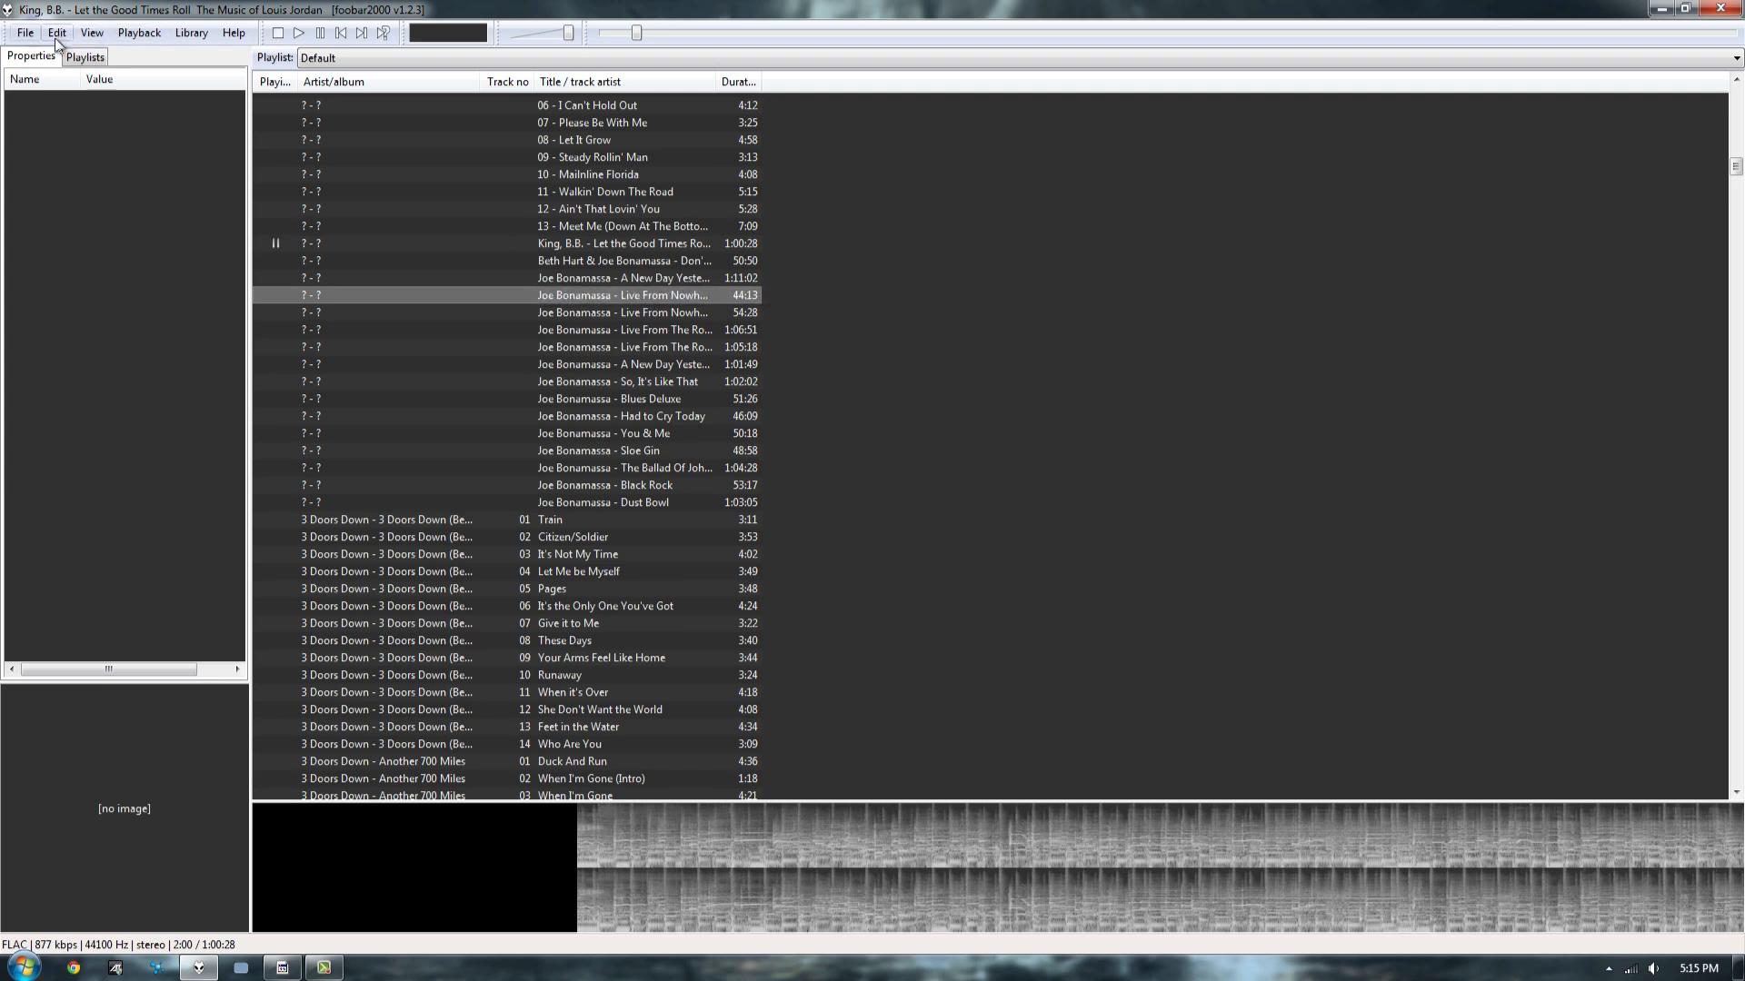
pyautogui.click(140, 31)
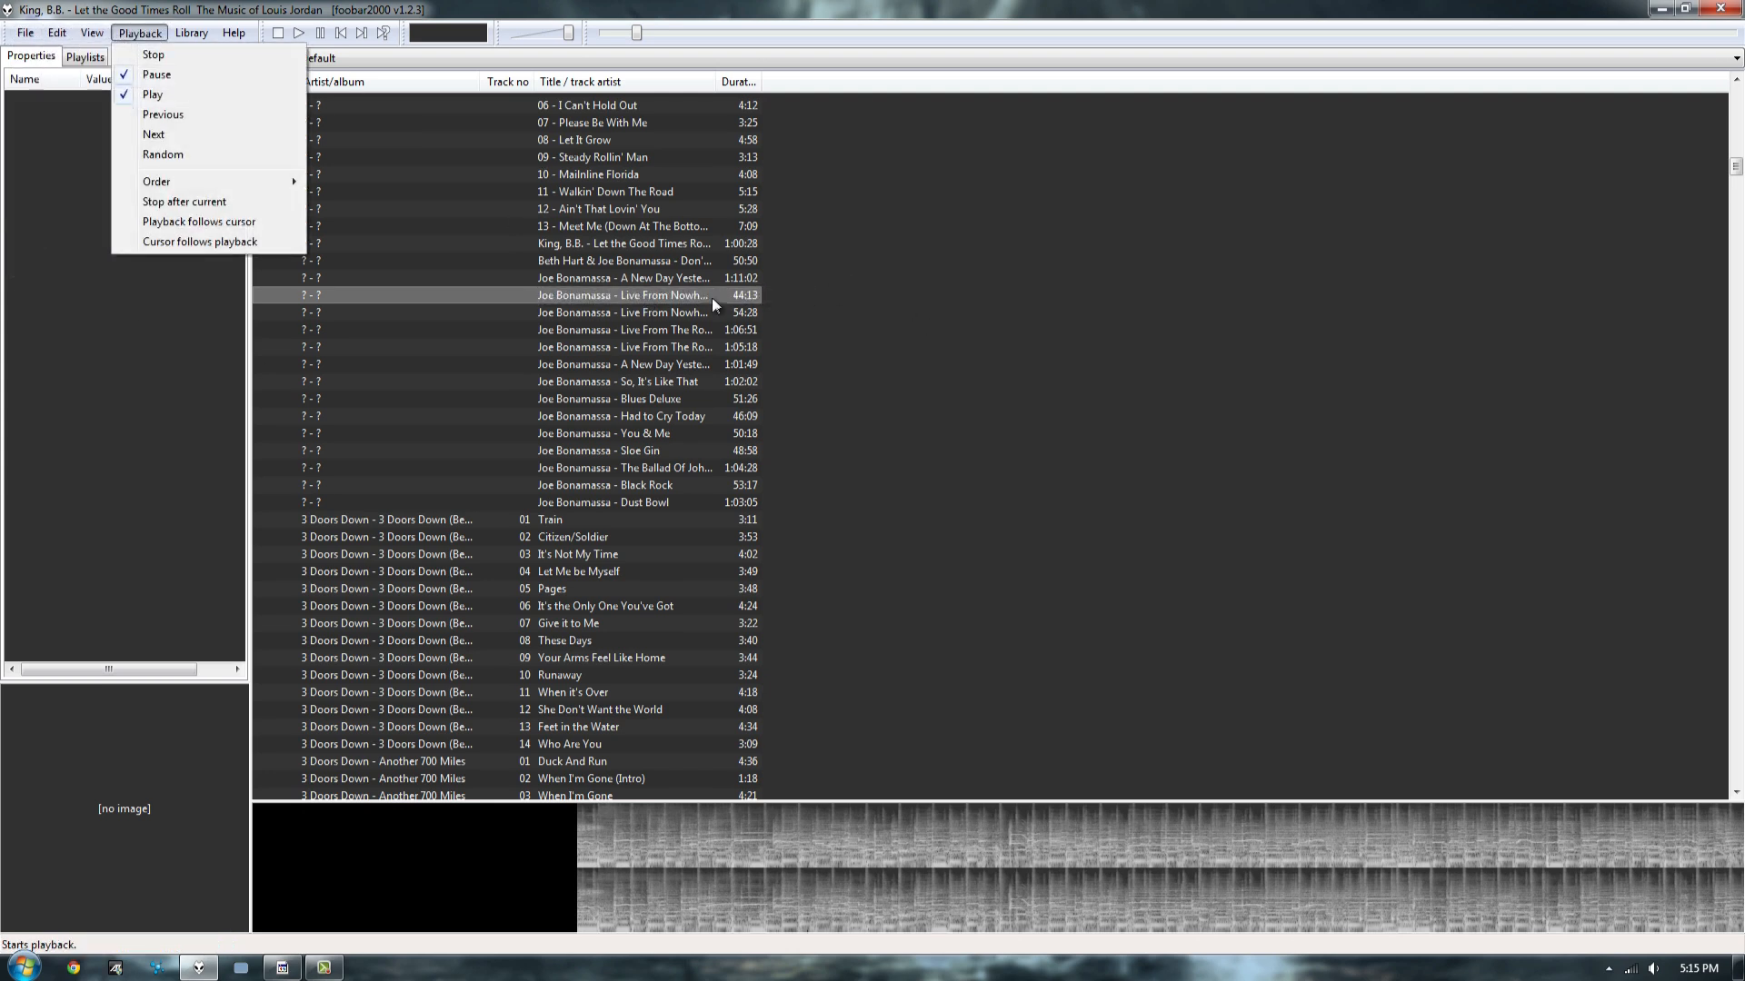
# - Attach the cd-cover image from the Desktop as the track's front cover via Tagging > Attach pictures
pyautogui.rightClick(624, 295)
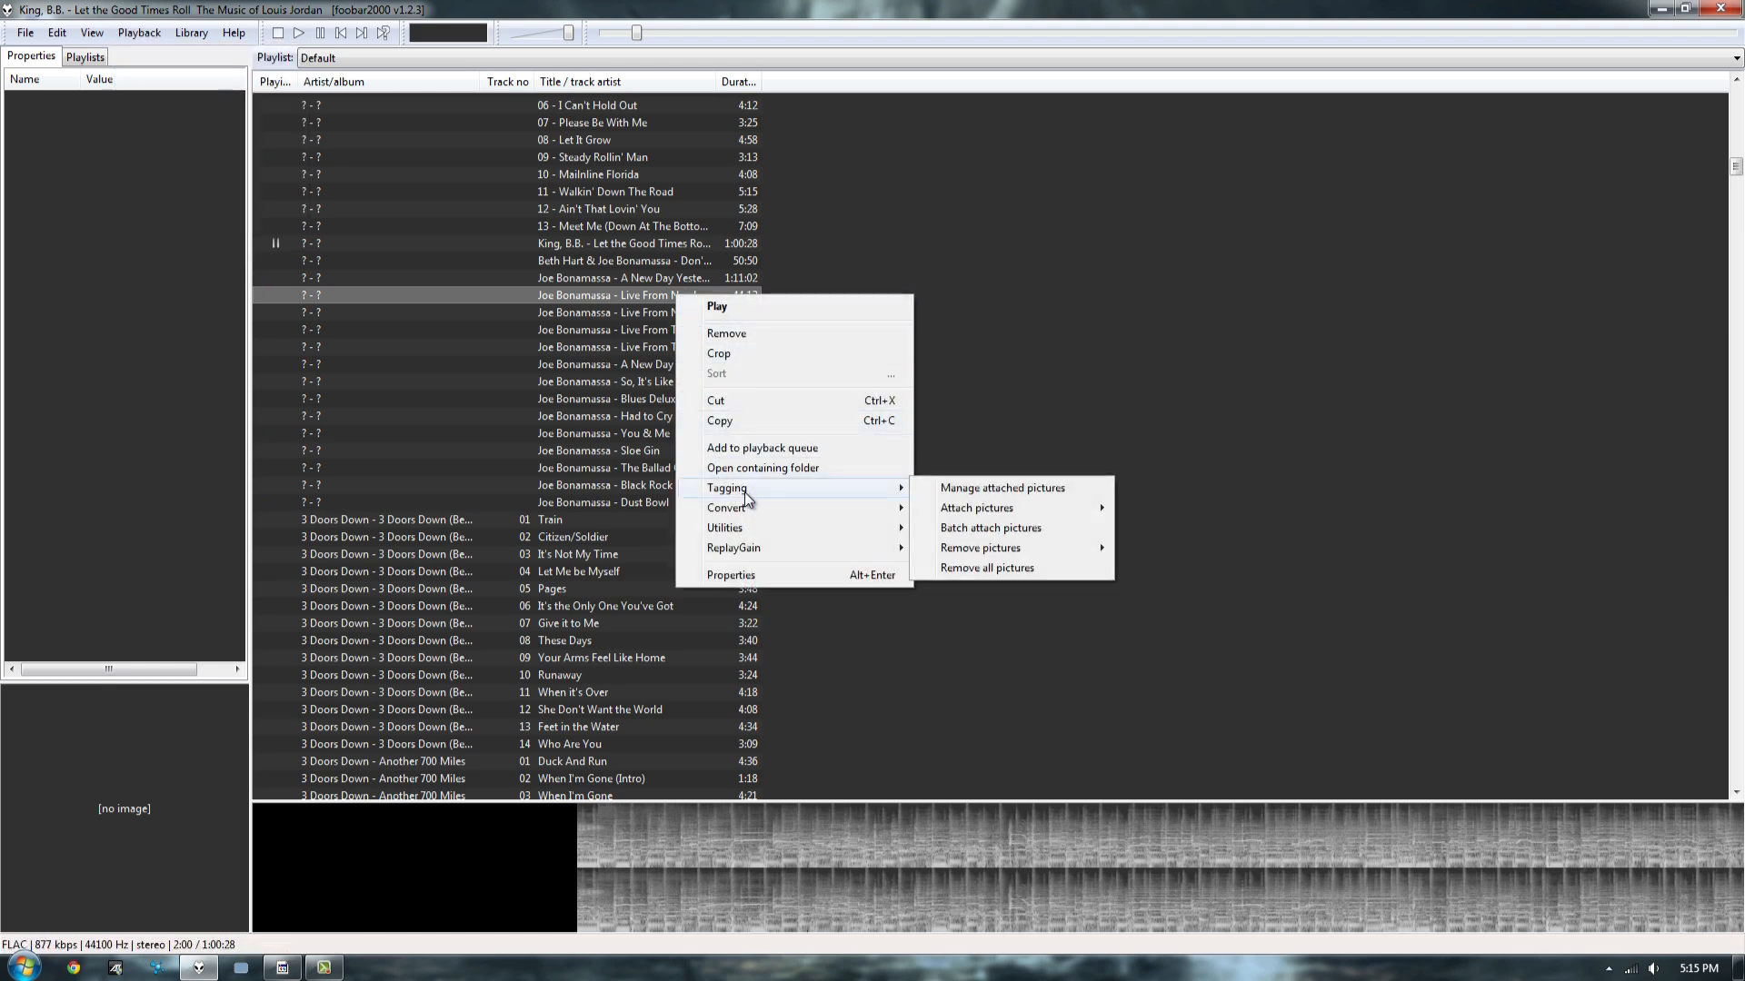
pyautogui.moveTo(976, 507)
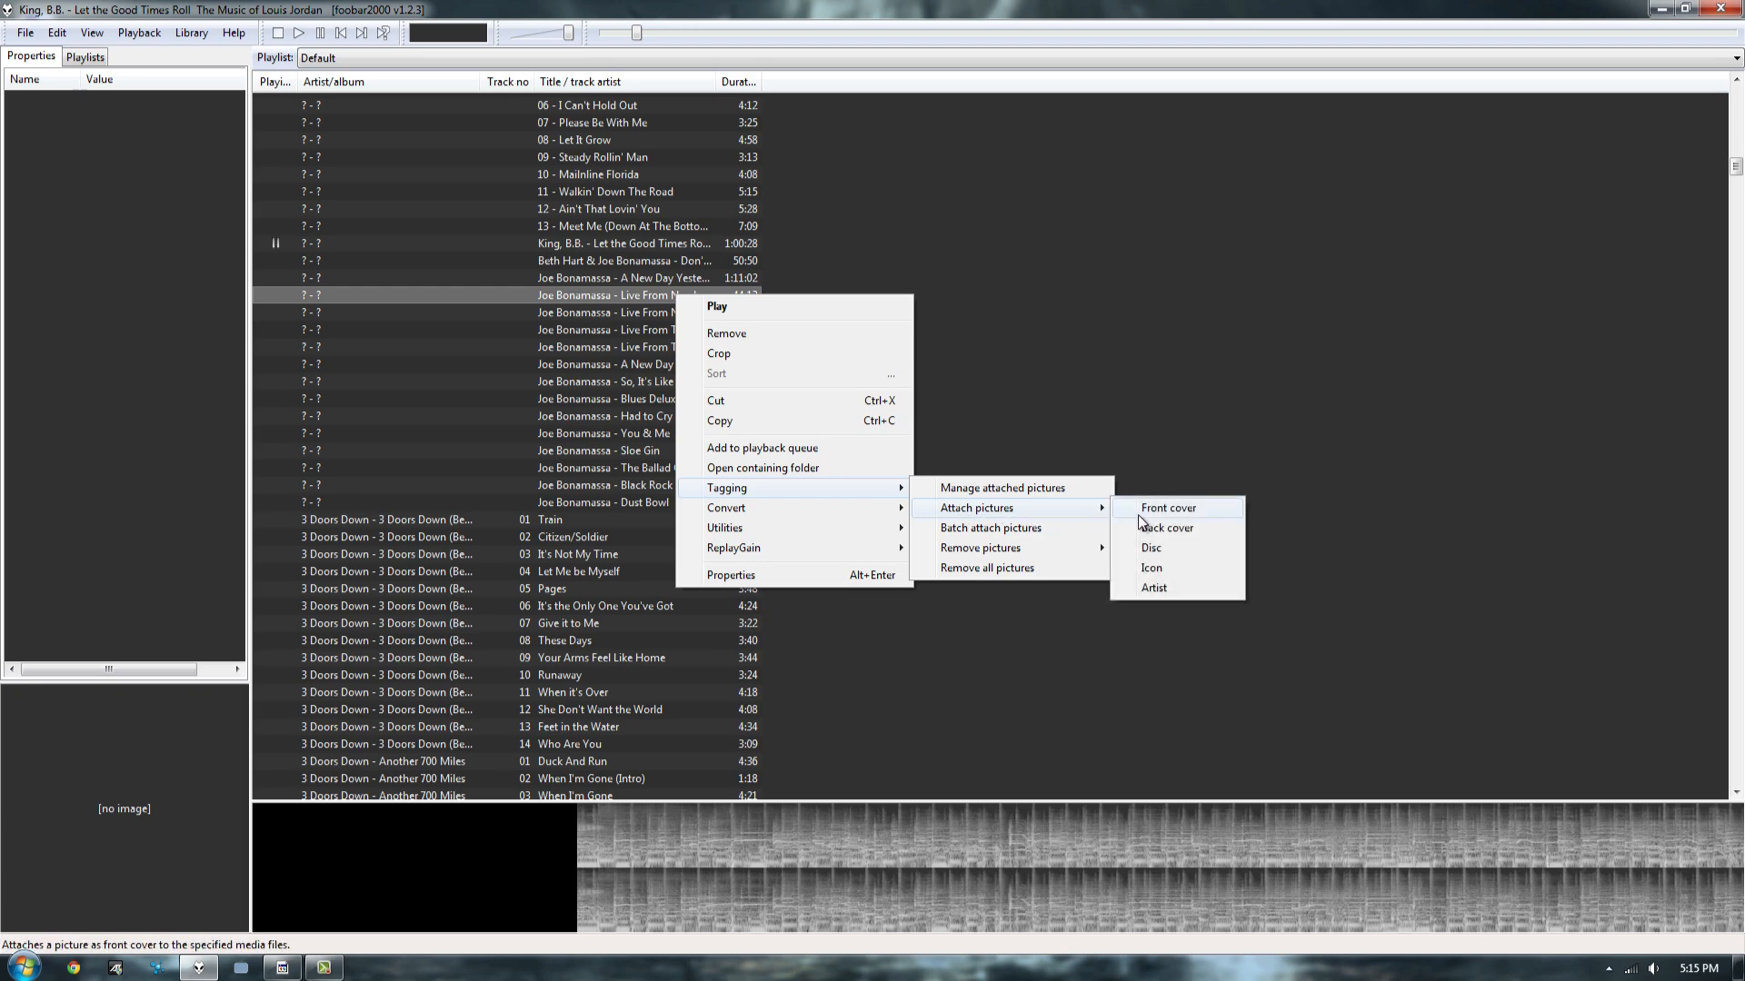
pyautogui.click(1166, 507)
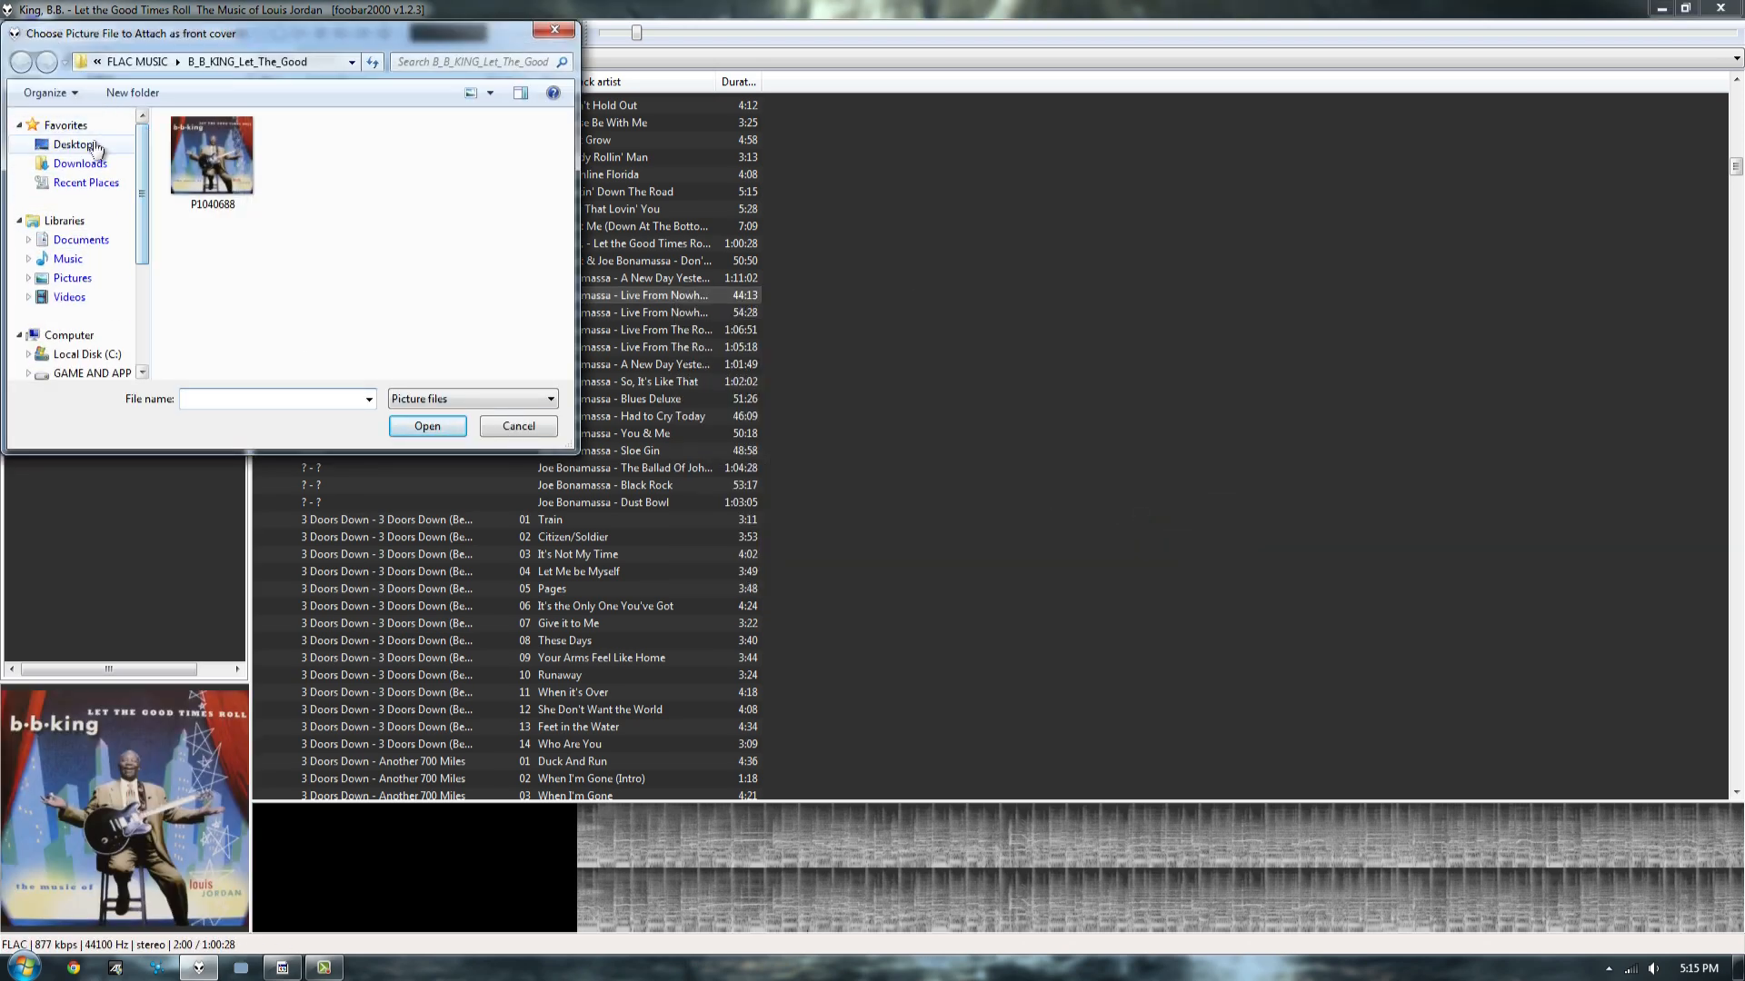
pyautogui.click(78, 145)
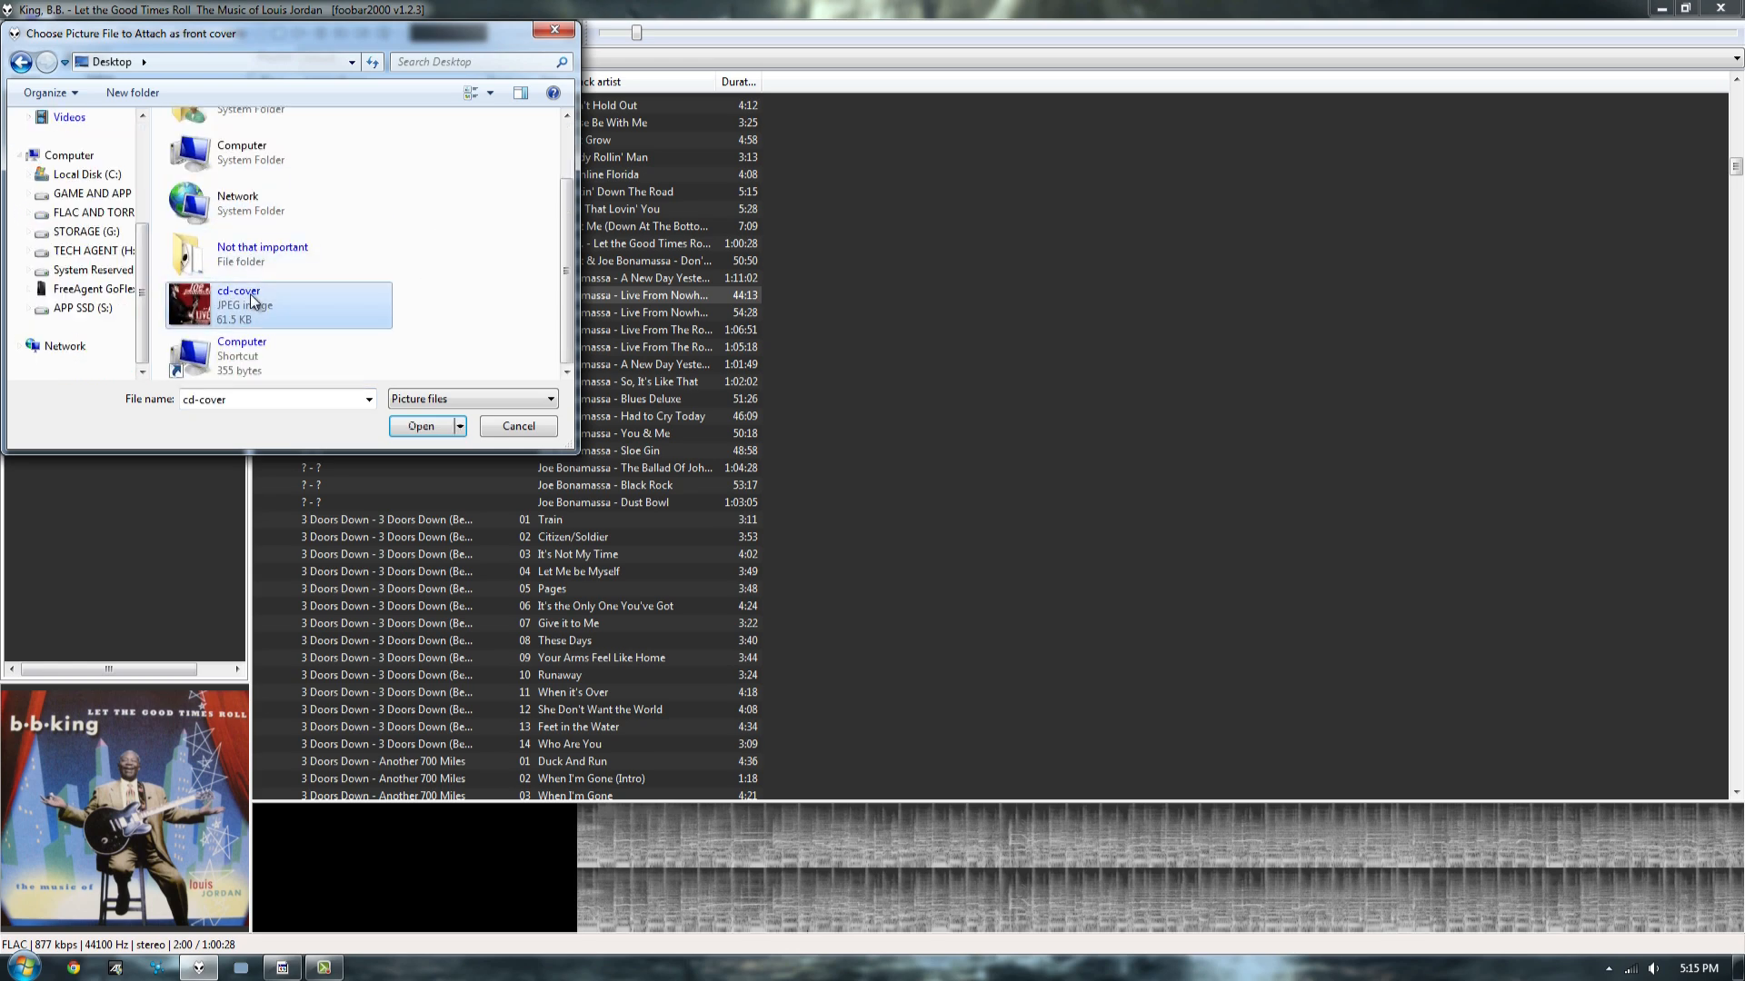
pyautogui.click(420, 425)
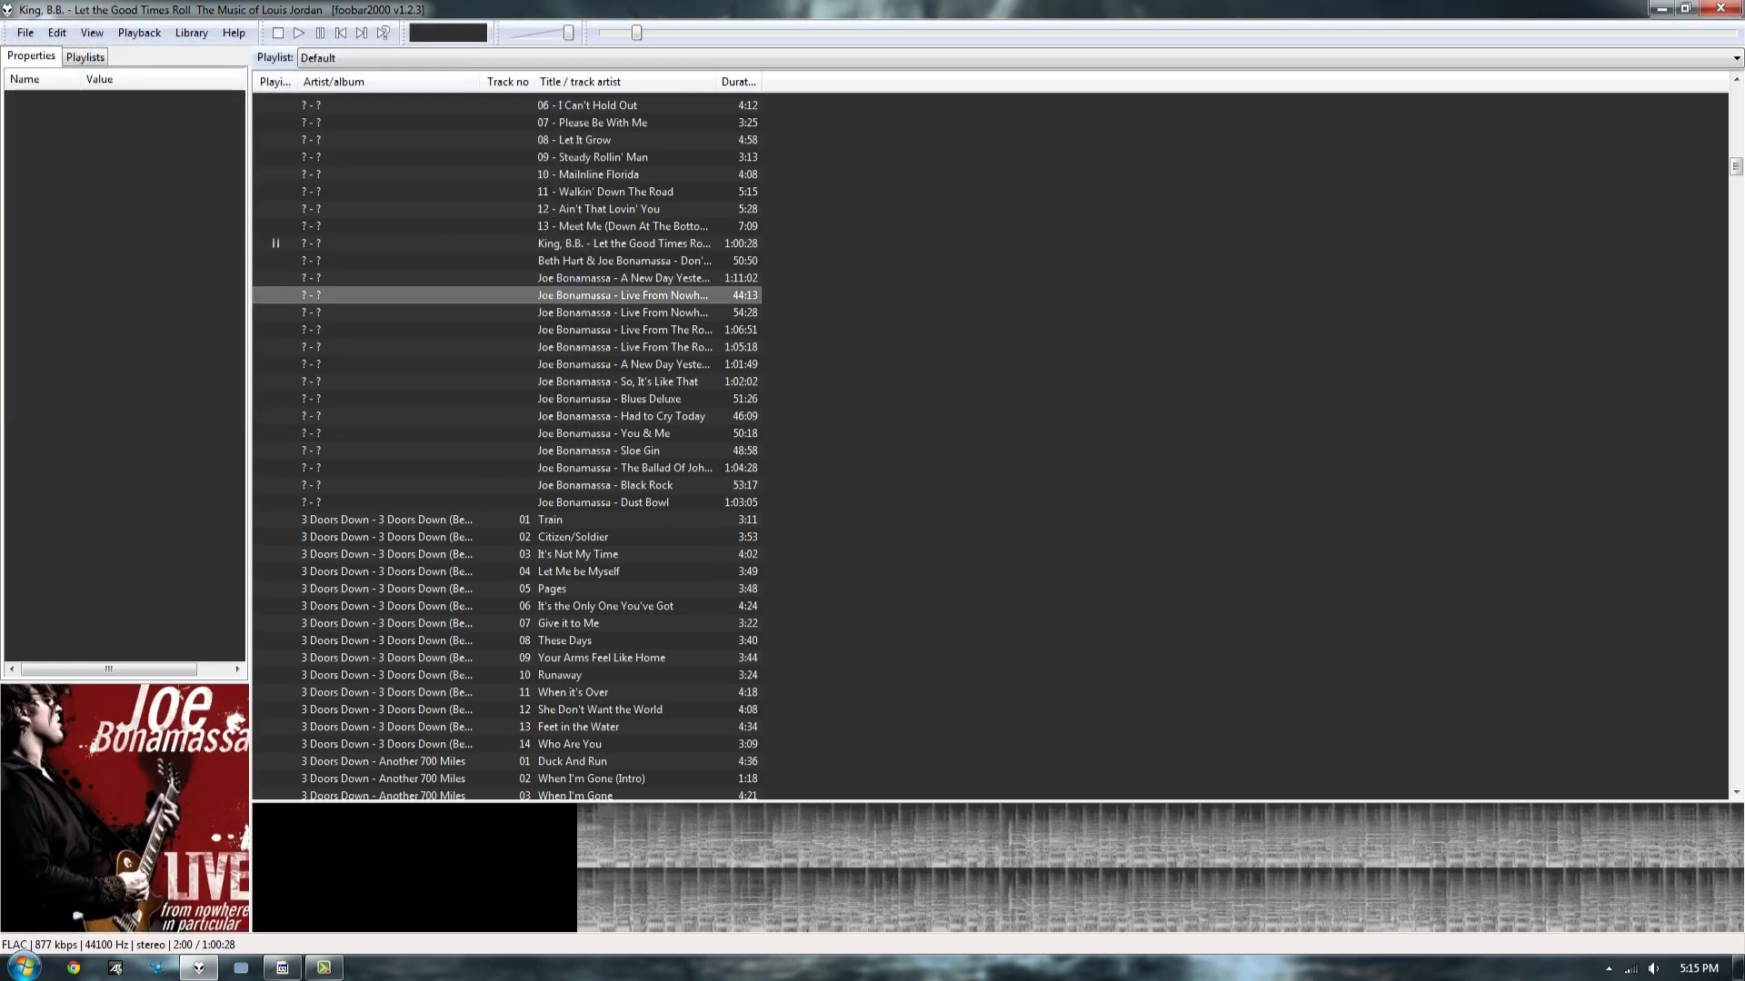
pyautogui.moveTo(1122, 403)
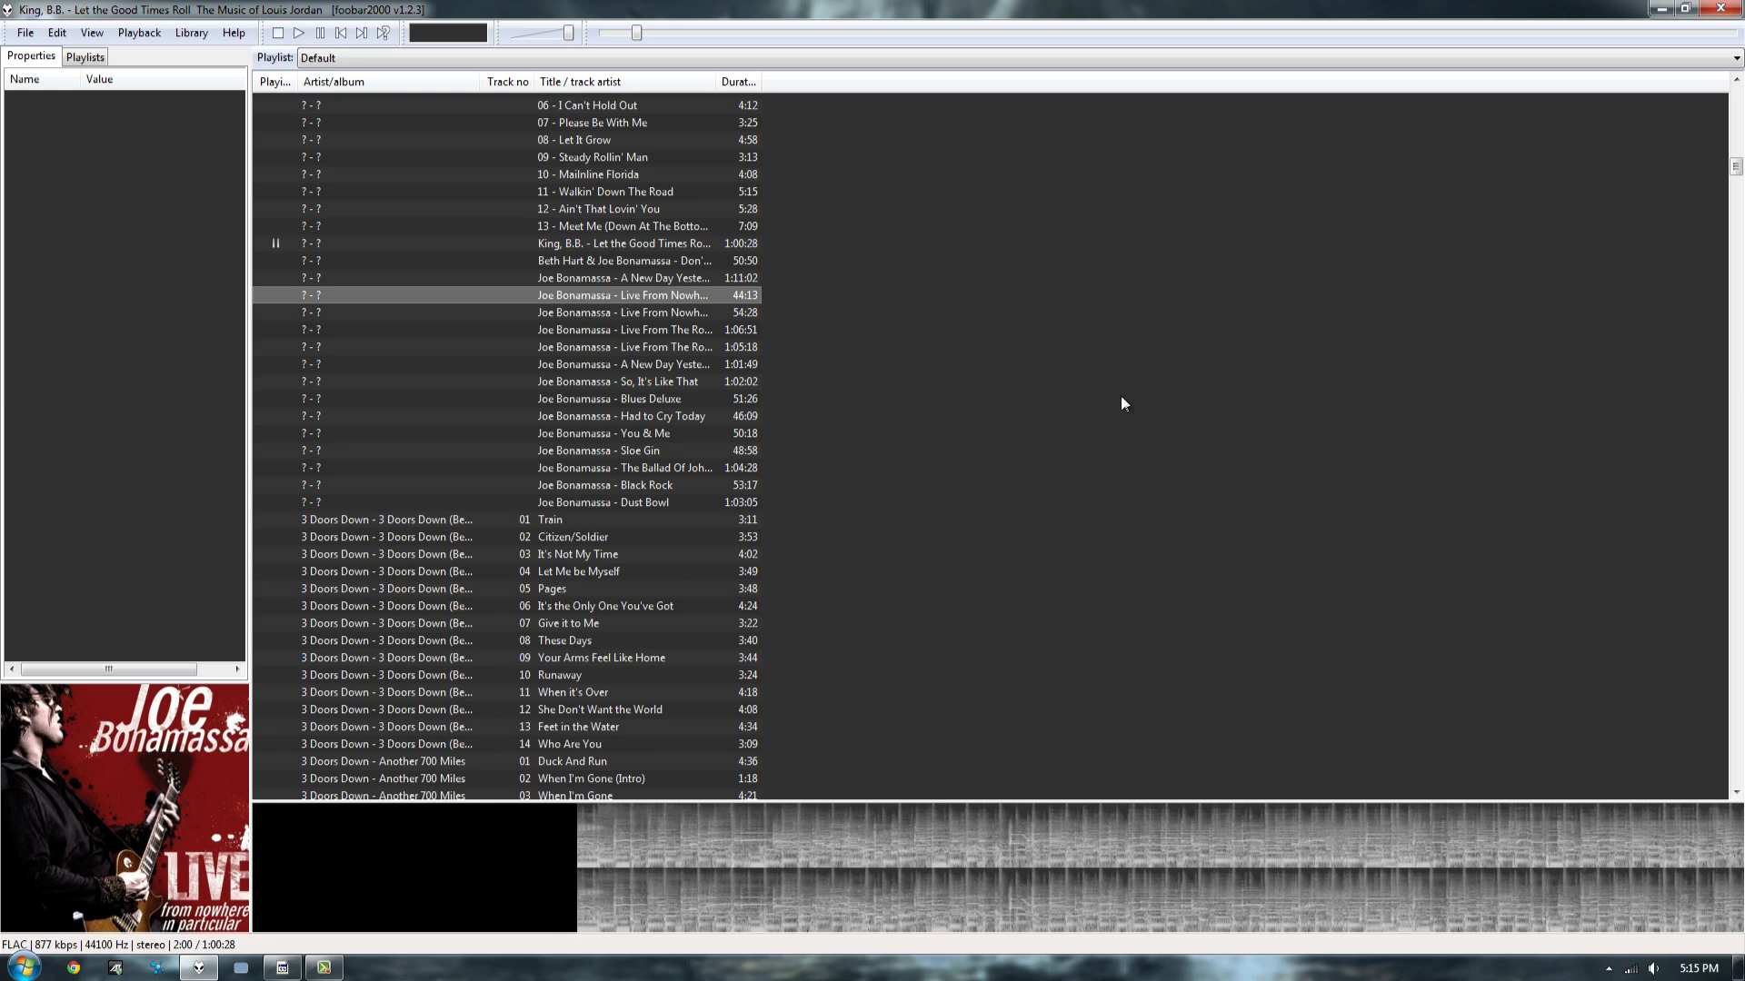
pyautogui.moveTo(416, 427)
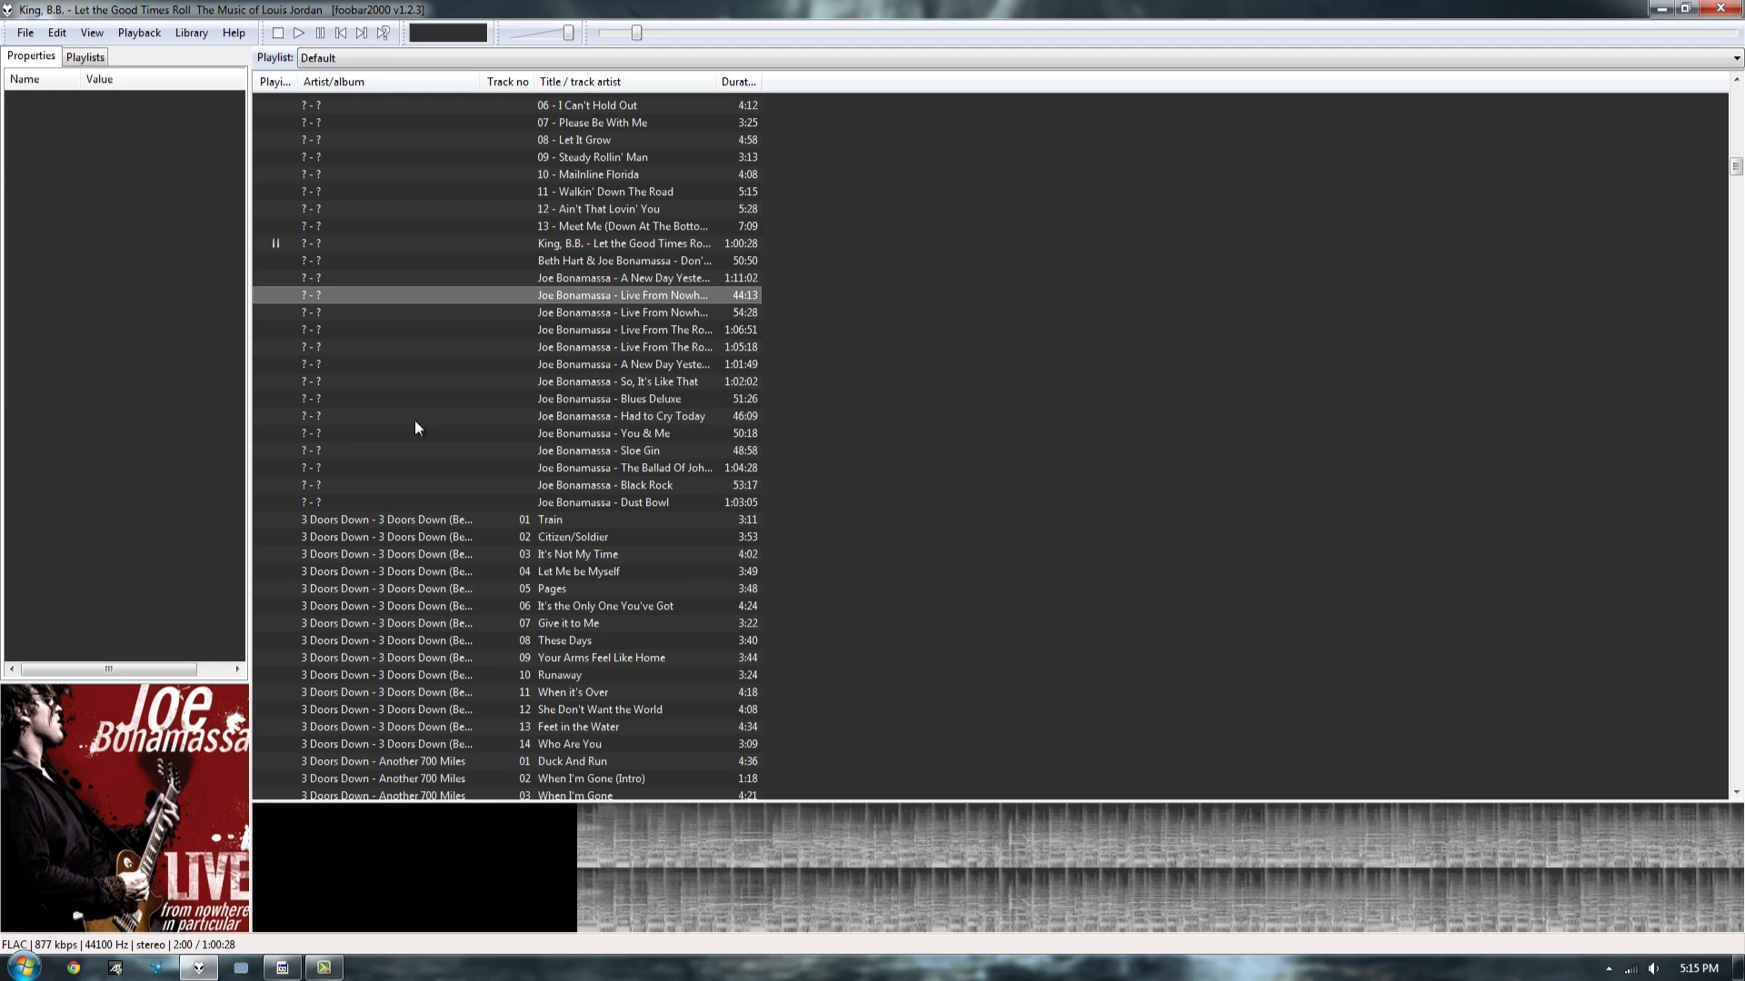
pyautogui.moveTo(874, 392)
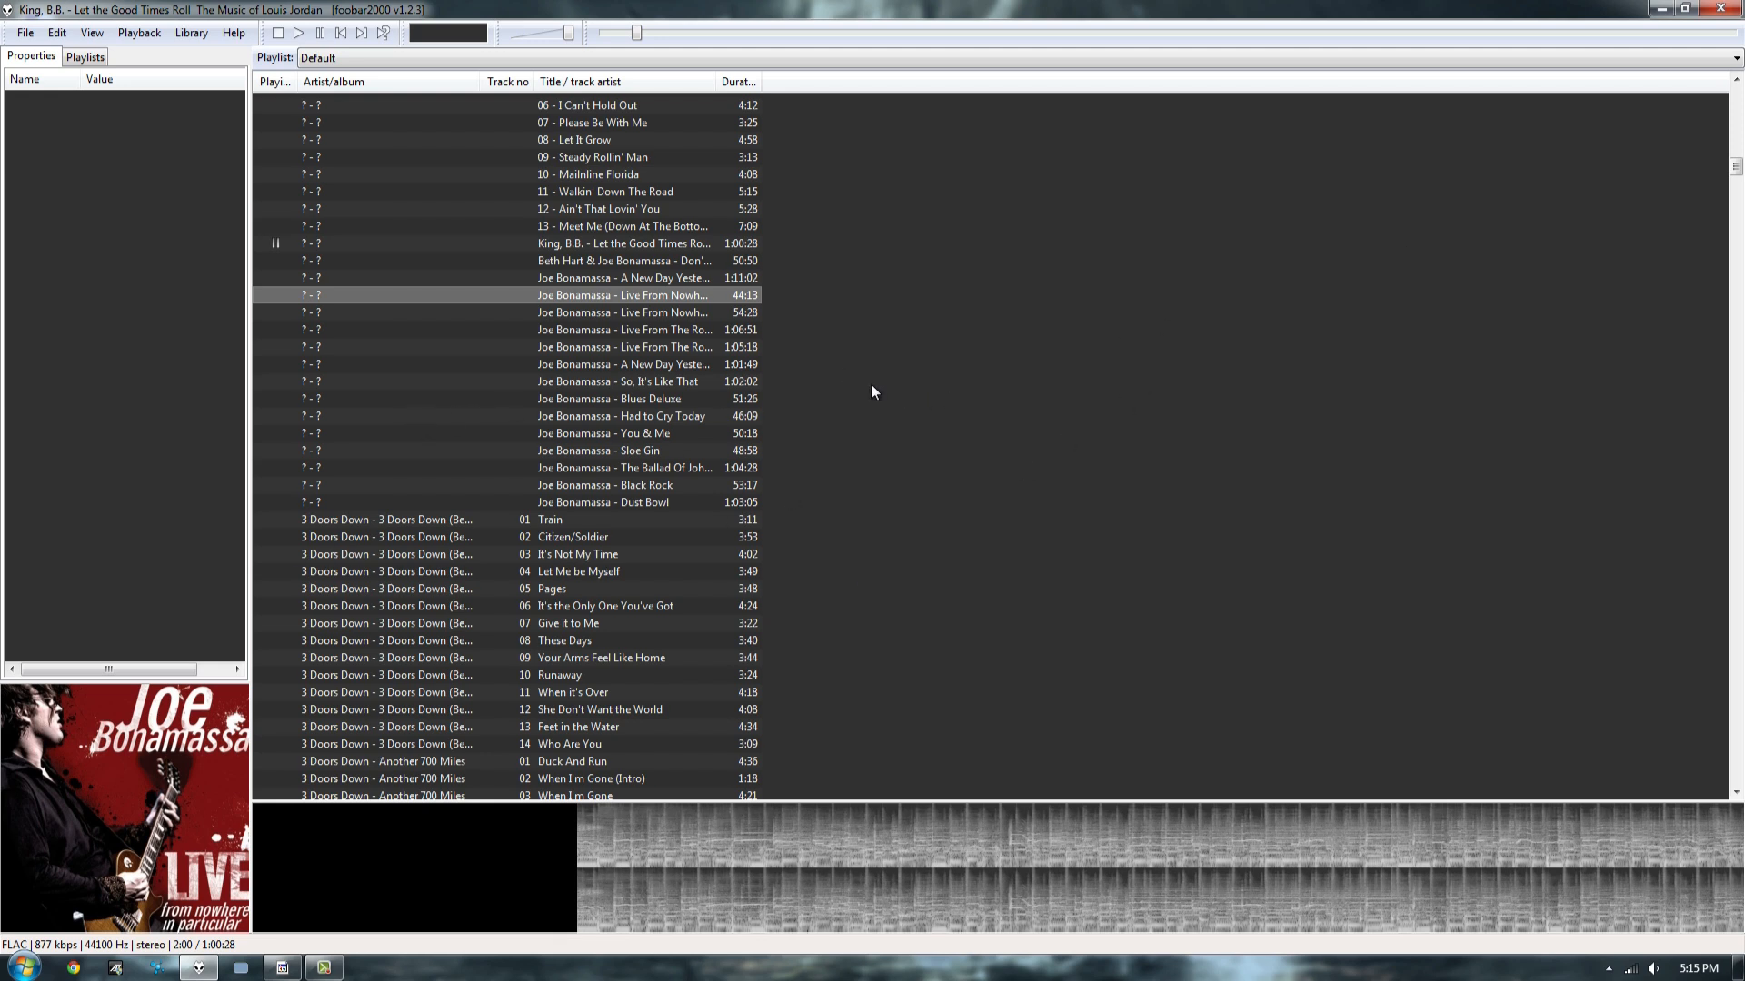
pyautogui.moveTo(747, 460)
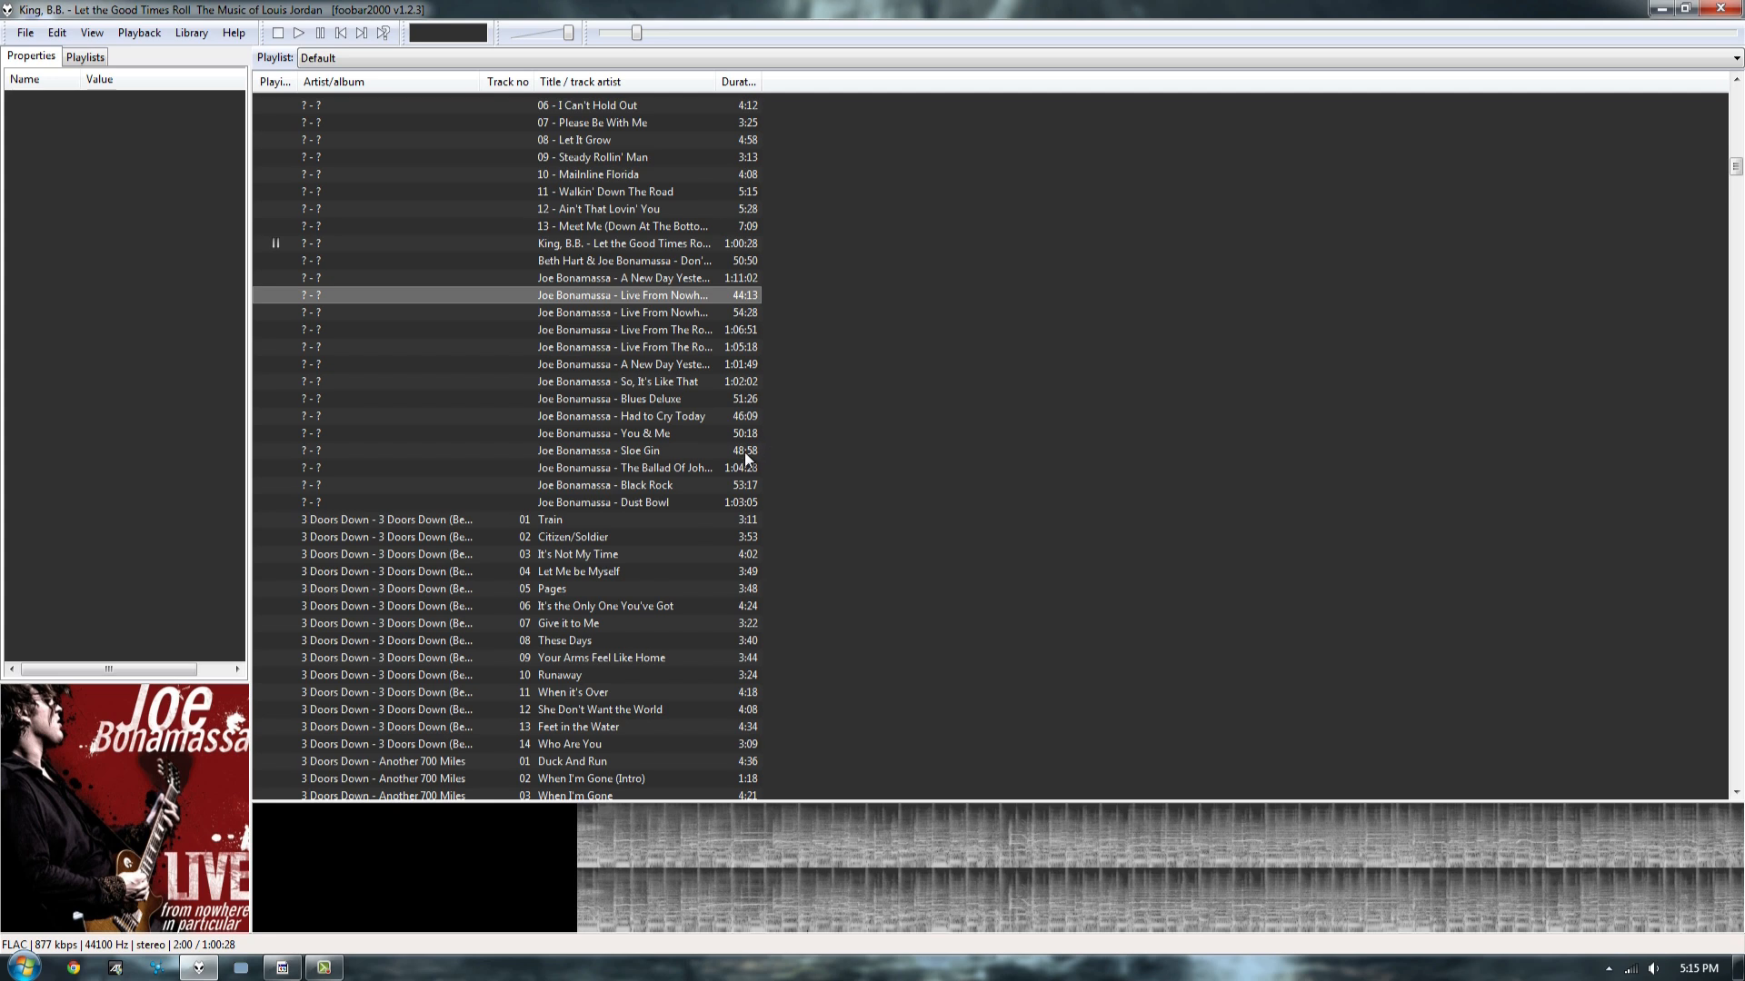
pyautogui.moveTo(1638, 24)
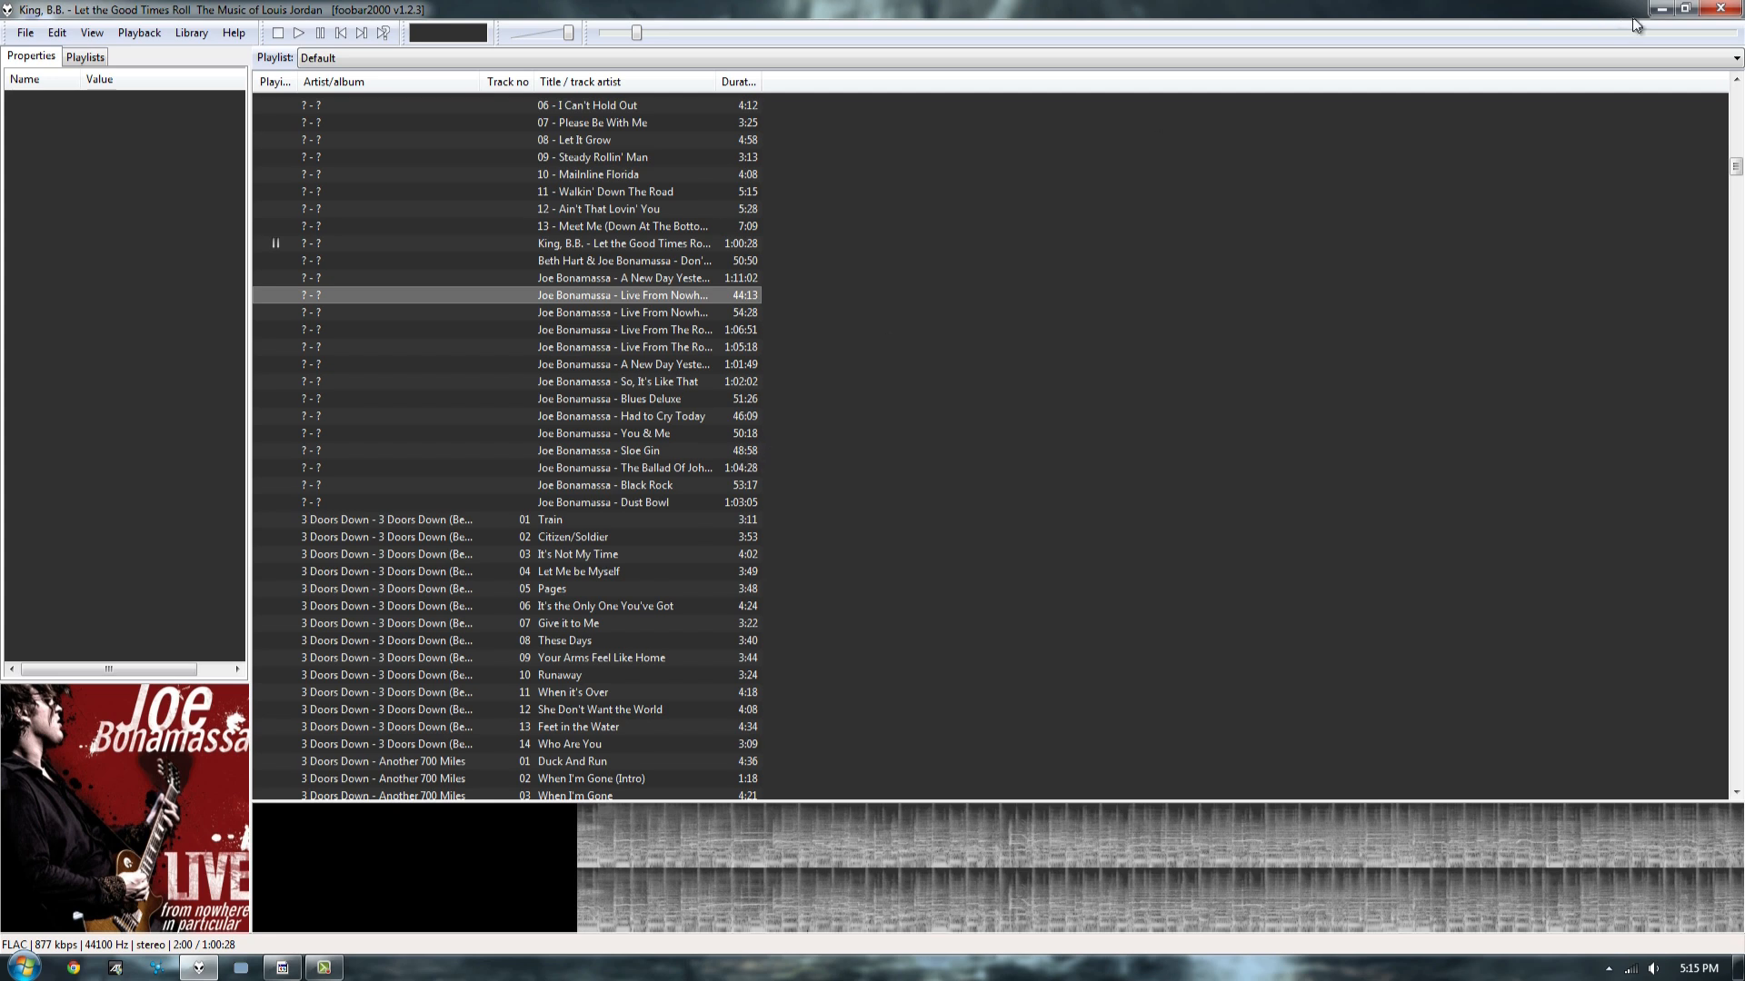